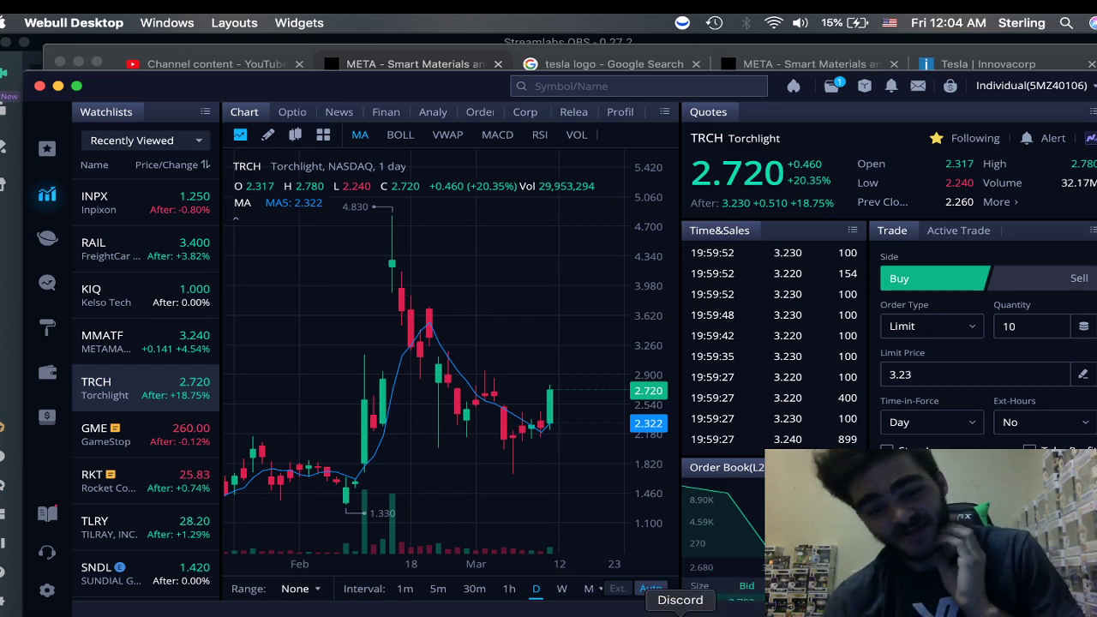
{"action": "mouse_move", "coordinate": [450, 600]}
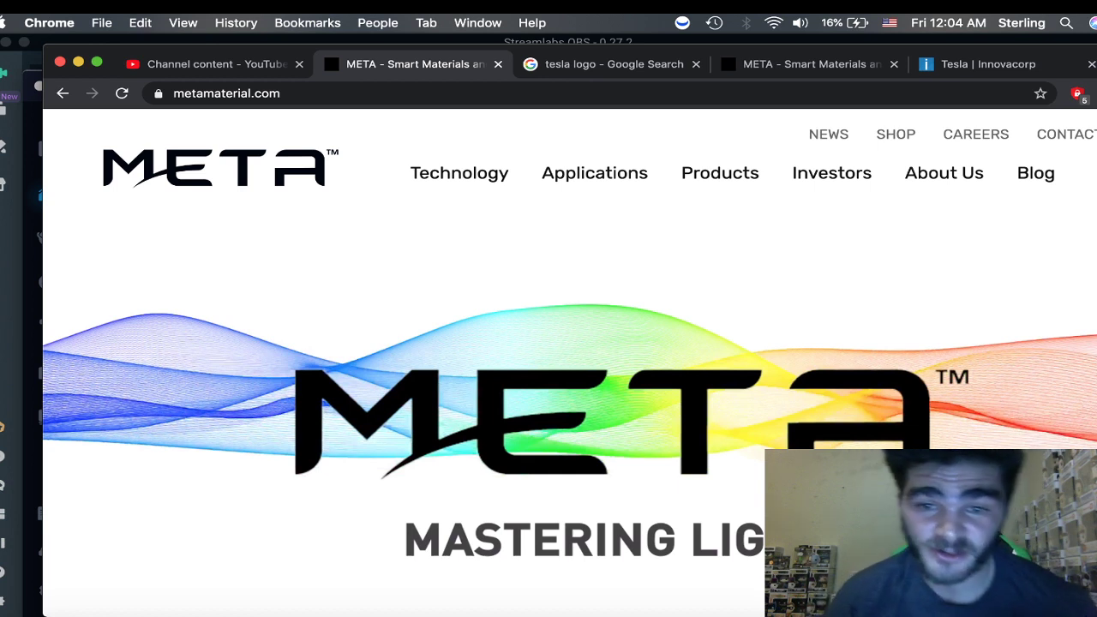
{"action": "mouse_move", "coordinate": [570, 285]}
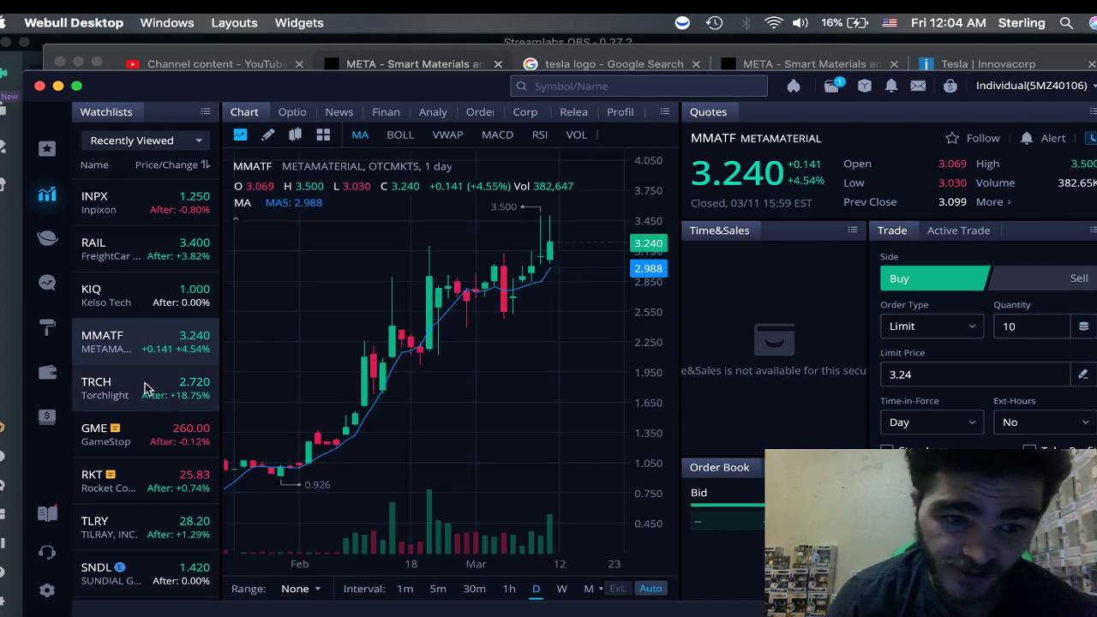
{"action": "mouse_move", "coordinate": [158, 392]}
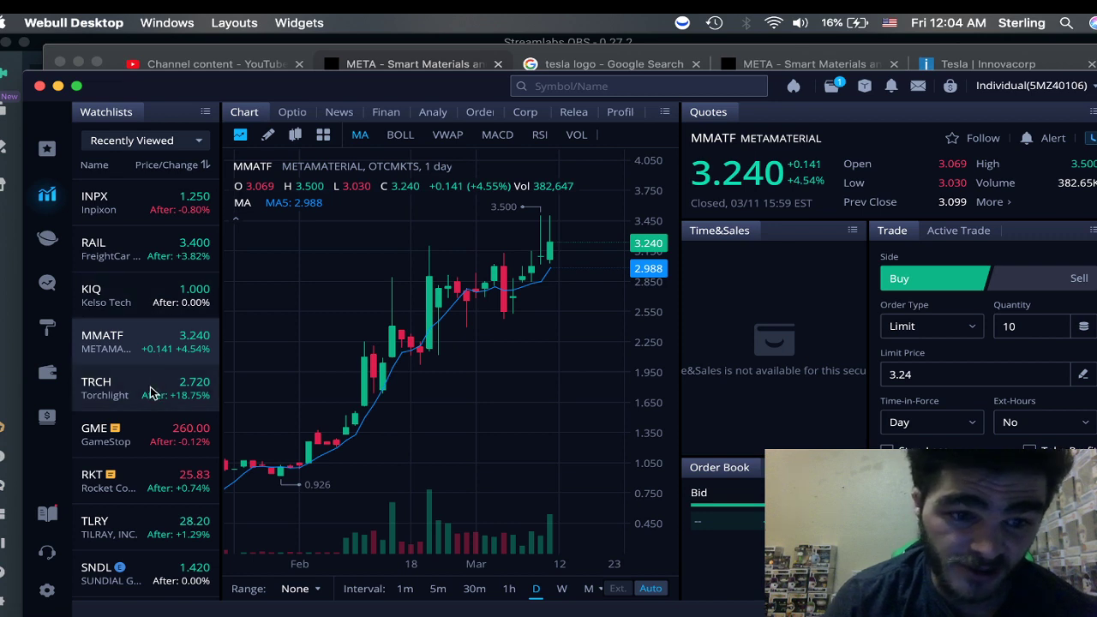
Load Torchlight (TRCH) from the Recently Viewed watchlist, quoting 2.720, up 20.35%
{"action": "left_click", "coordinate": [120, 387]}
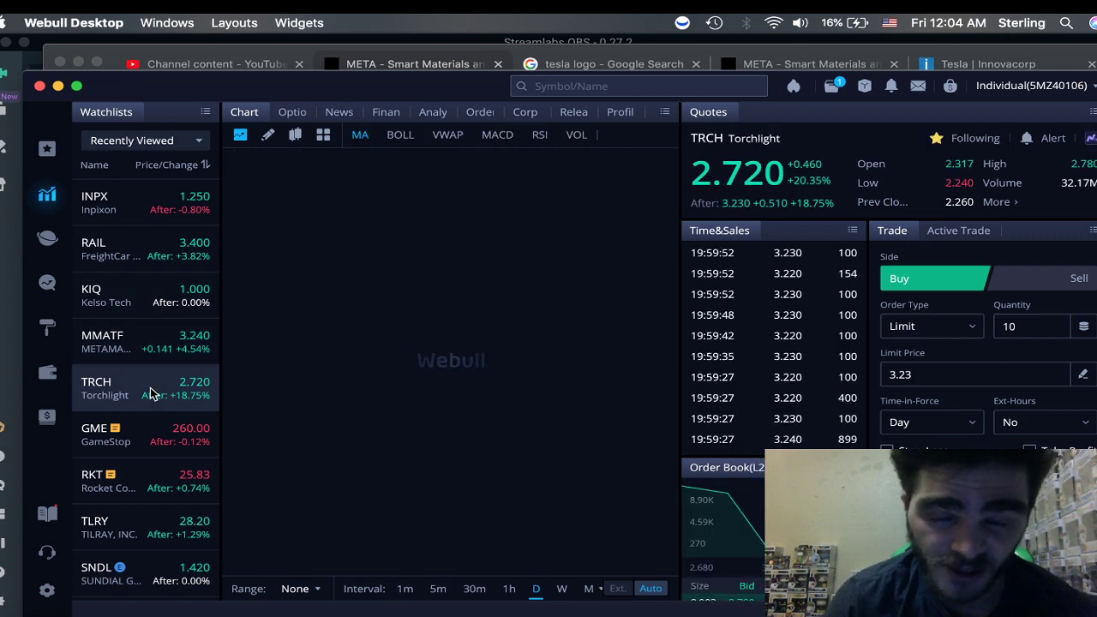
{"action": "mouse_move", "coordinate": [504, 296]}
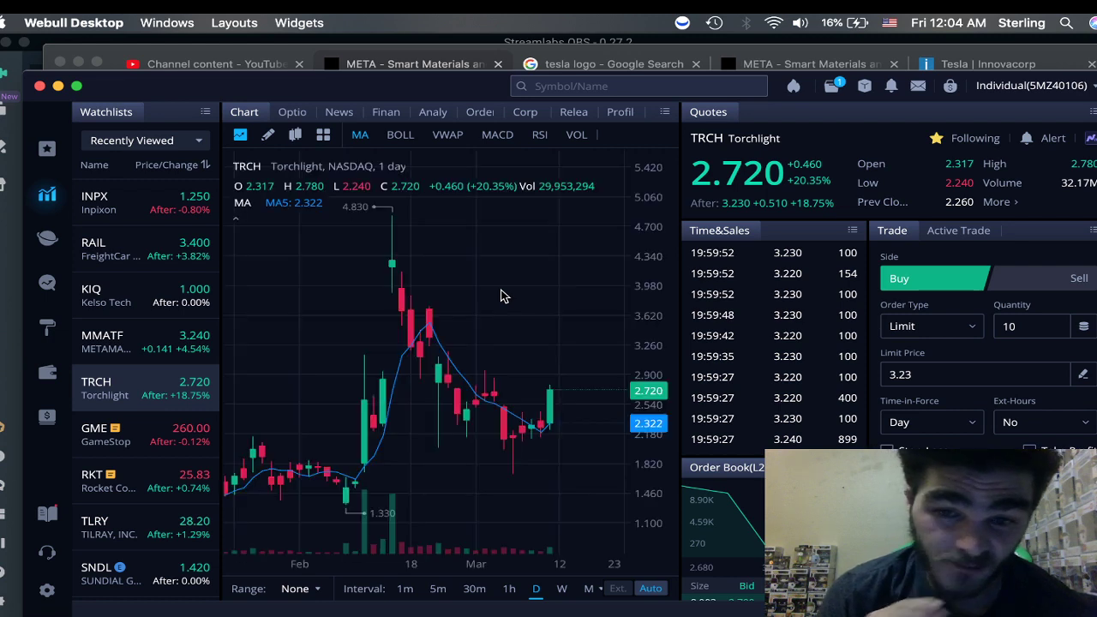
{"action": "mouse_move", "coordinate": [547, 413]}
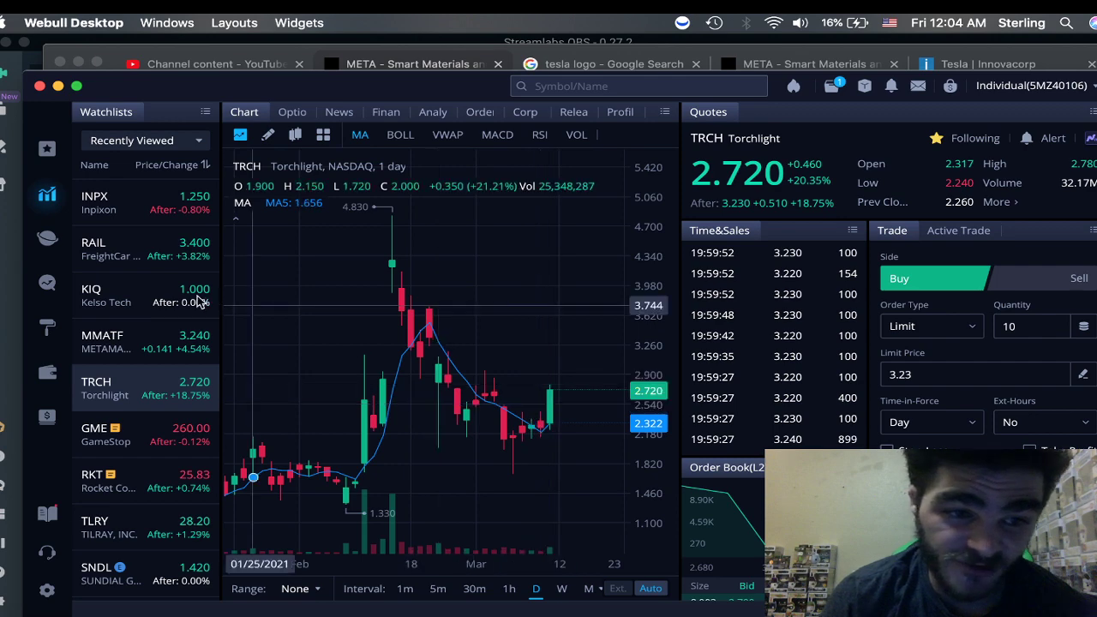
{"action": "mouse_move", "coordinate": [437, 386]}
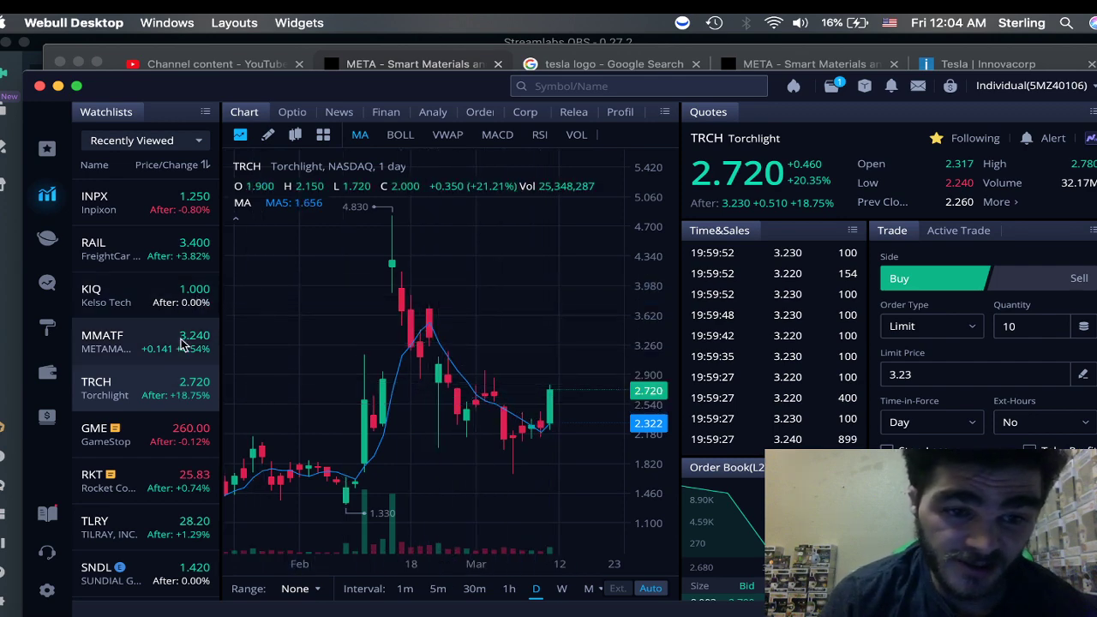
{"action": "left_click", "coordinate": [102, 342]}
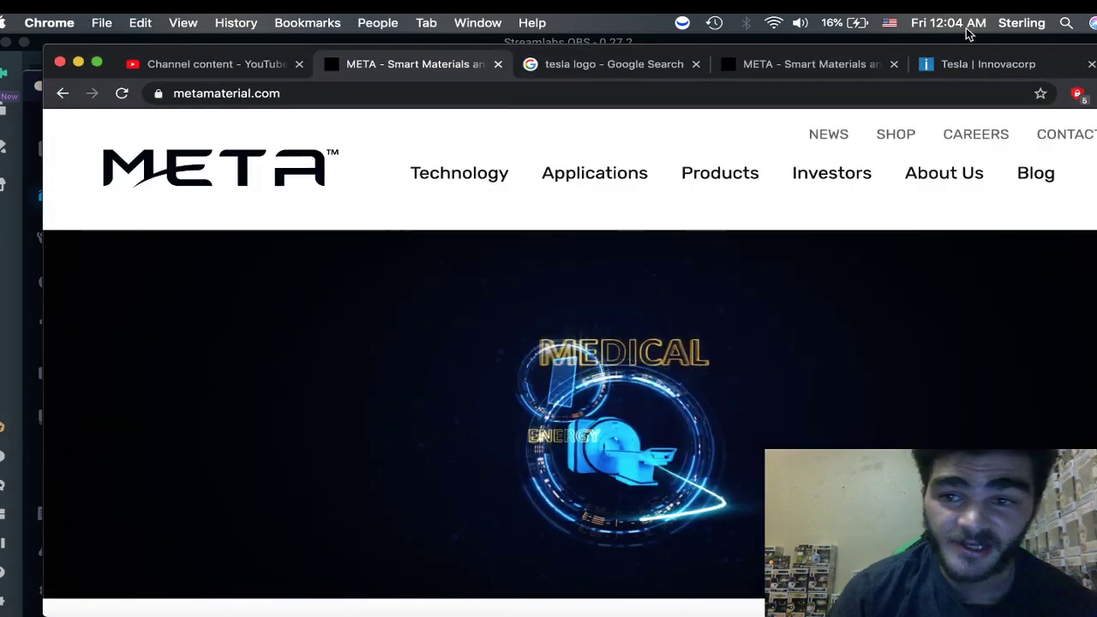
Compare Metamaterial's contact address with the Innovacorp Tesla page at 1 Research Drive, Dartmouth
{"action": "scroll", "scroll_direction": "down", "scroll_amount": 3}
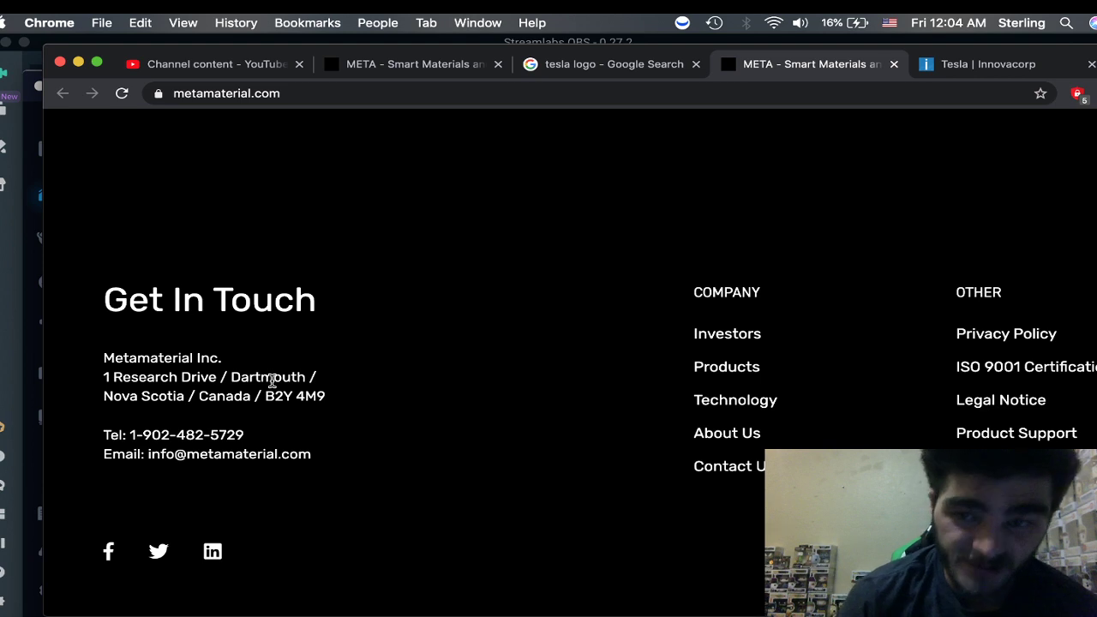
{"action": "mouse_move", "coordinate": [157, 381]}
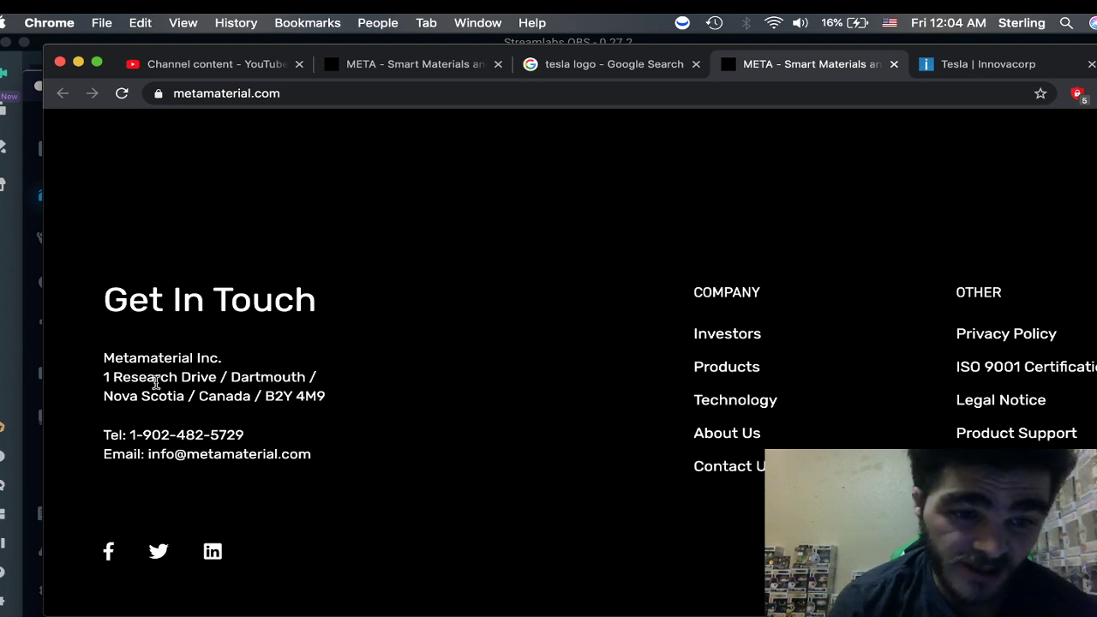
{"action": "mouse_move", "coordinate": [221, 416]}
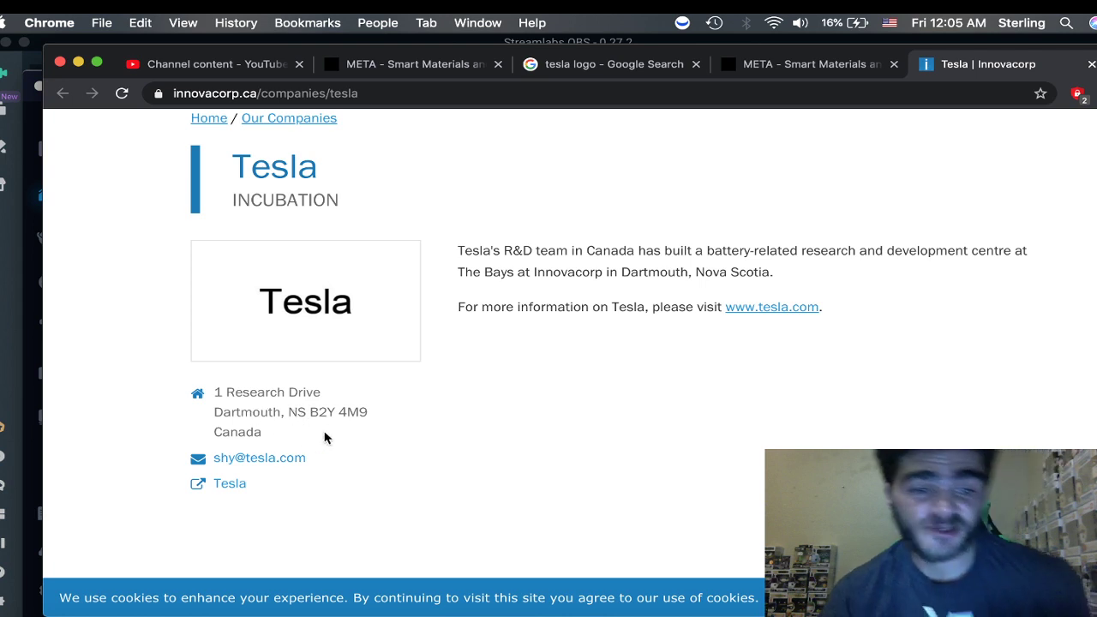
{"action": "mouse_move", "coordinate": [410, 410]}
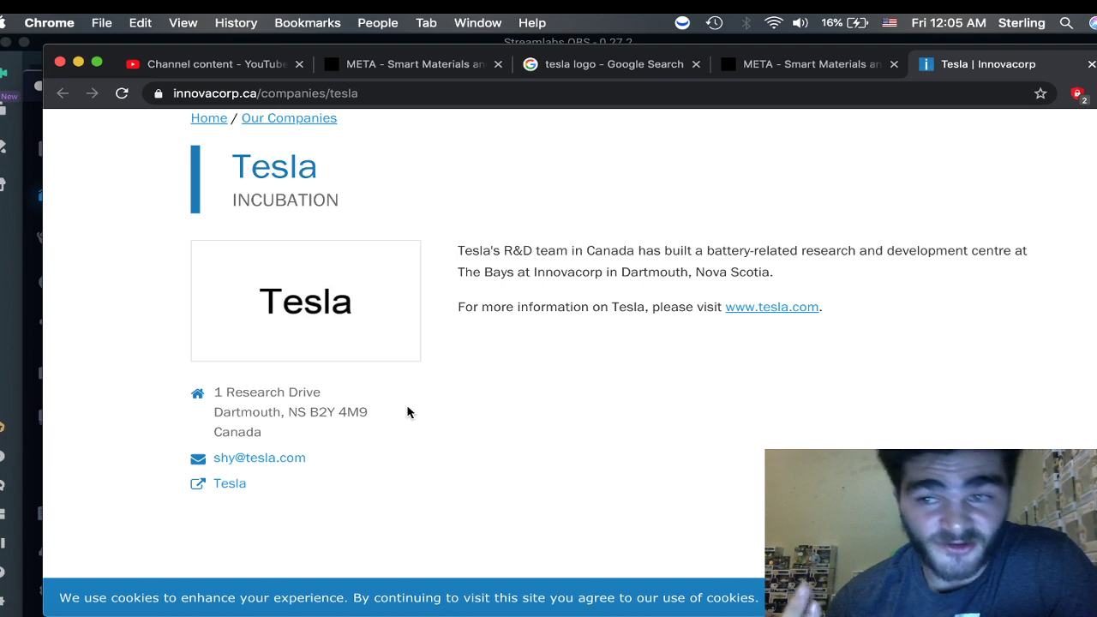
{"action": "left_click", "coordinate": [806, 63]}
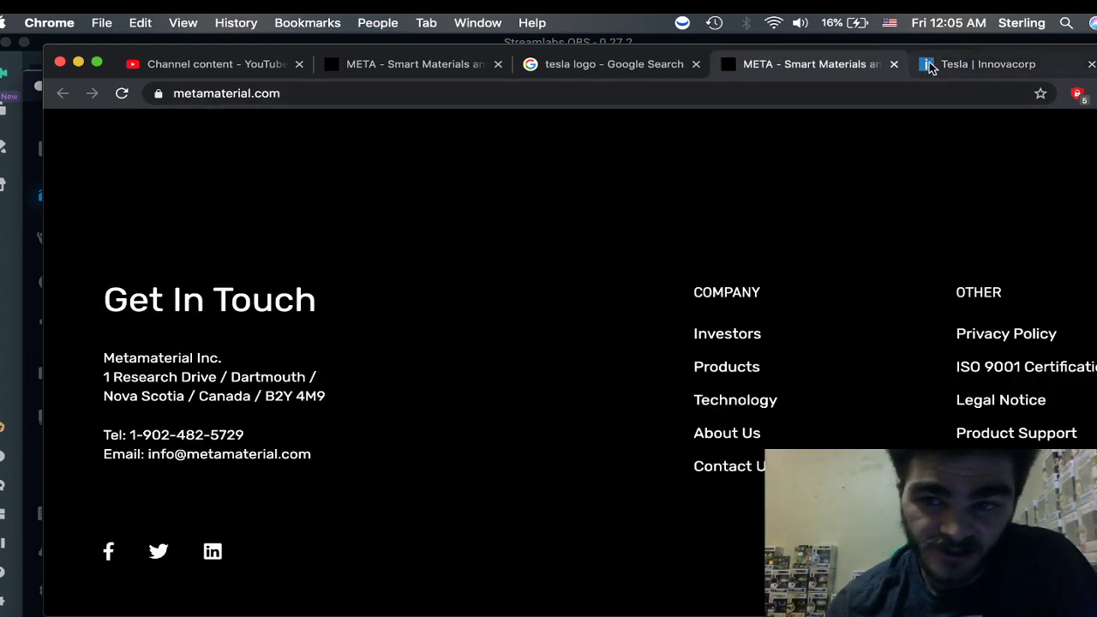
{"action": "left_click", "coordinate": [986, 63]}
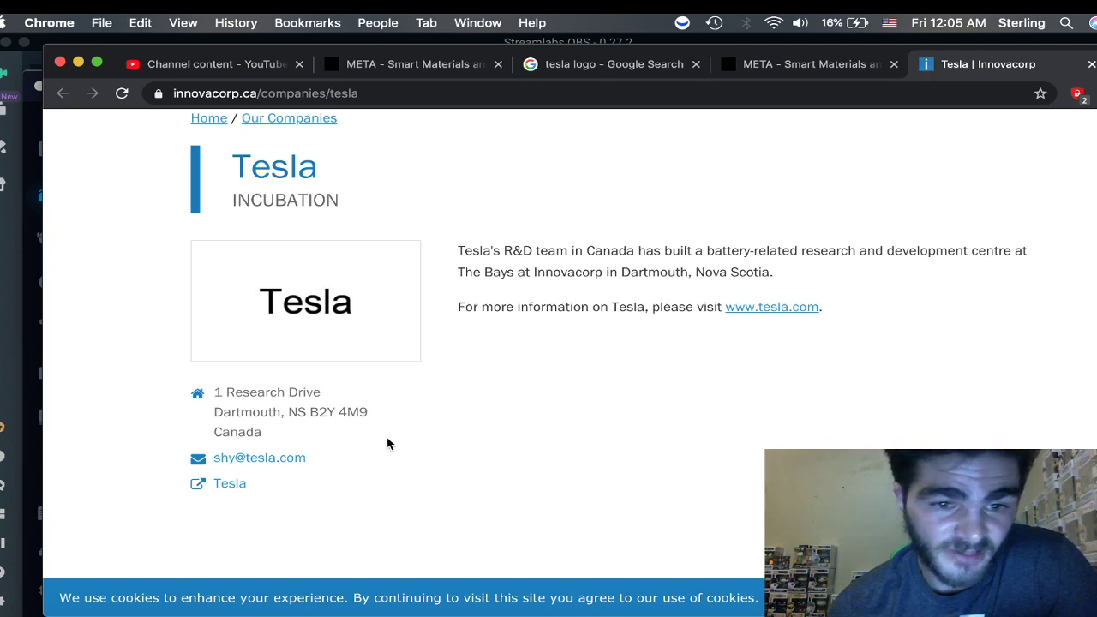
{"action": "mouse_move", "coordinate": [568, 71]}
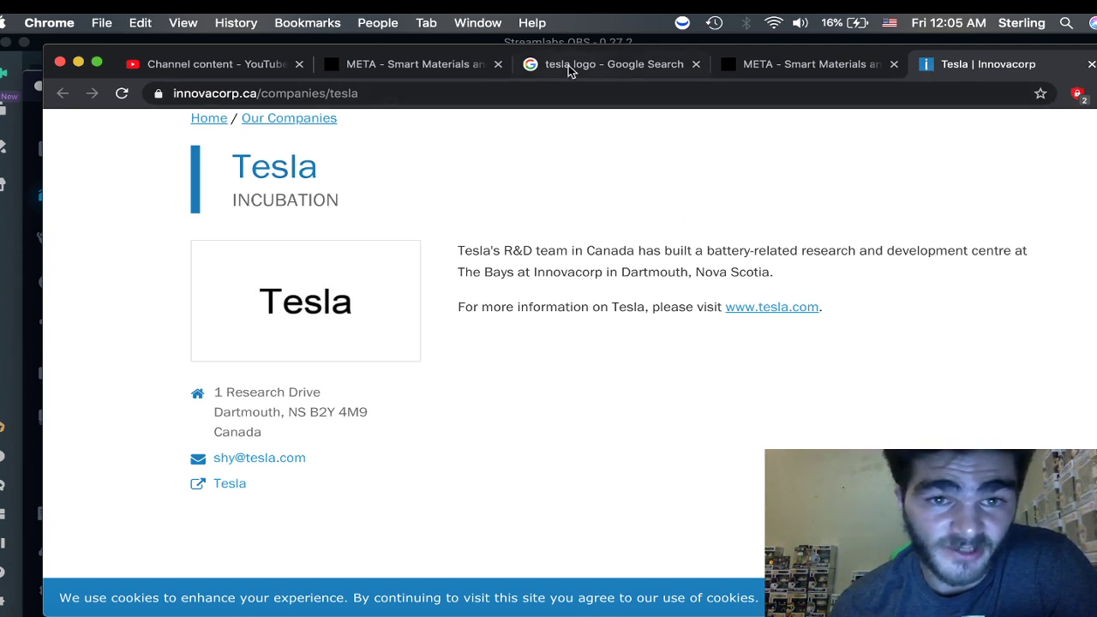
Alternate between the tesla logo image results, Metamaterial's address, and the META homepage
{"action": "left_click", "coordinate": [610, 64]}
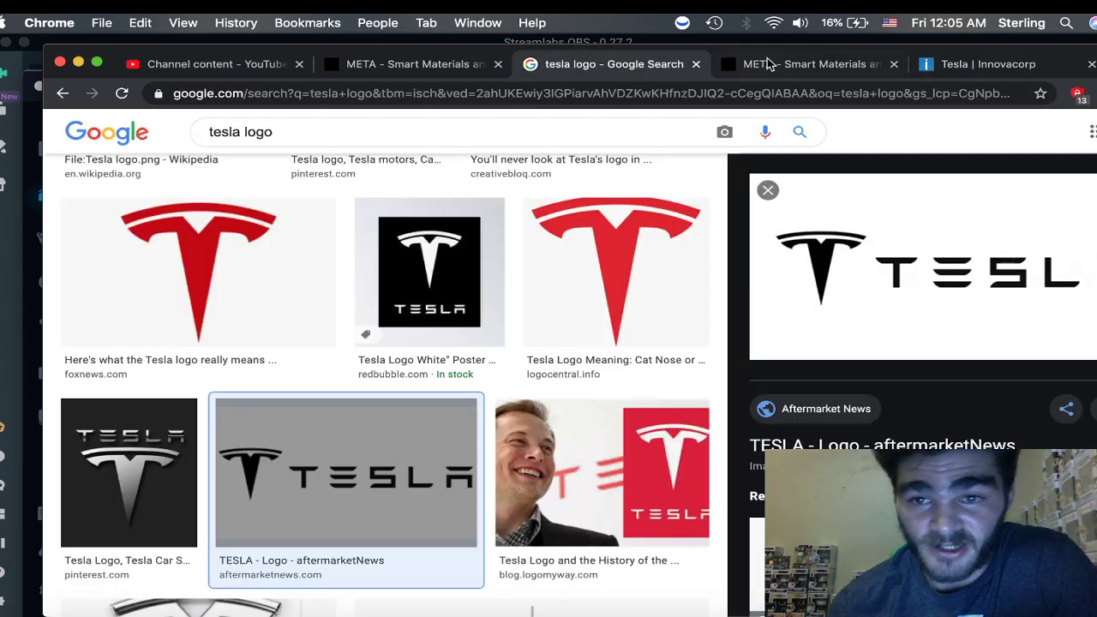
{"action": "left_click", "coordinate": [801, 63]}
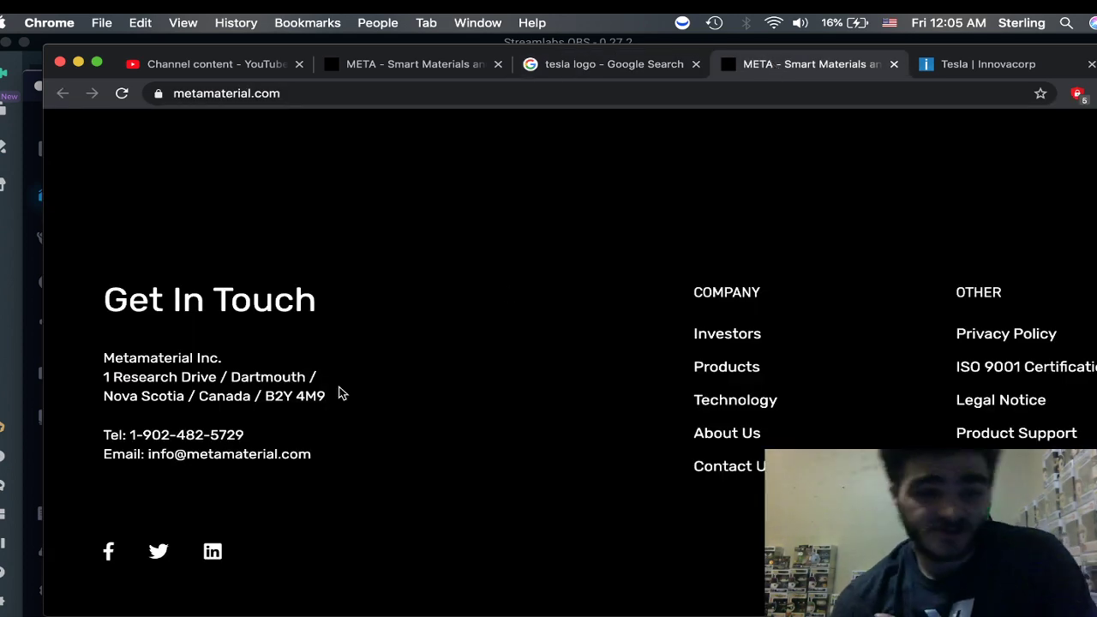
{"action": "mouse_move", "coordinate": [481, 298]}
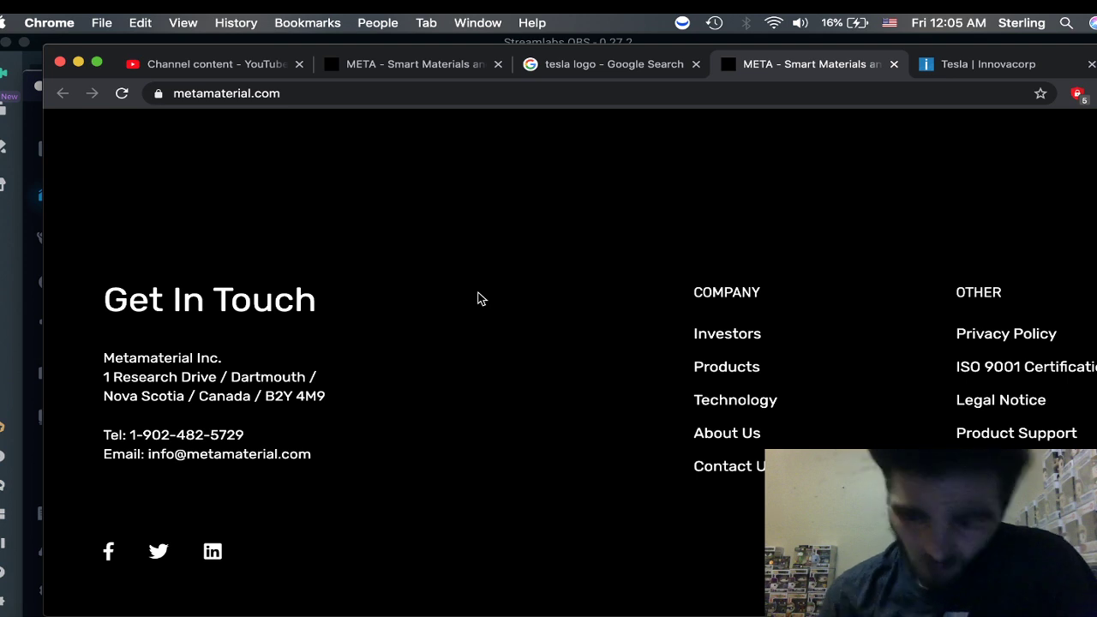
{"action": "mouse_move", "coordinate": [593, 52]}
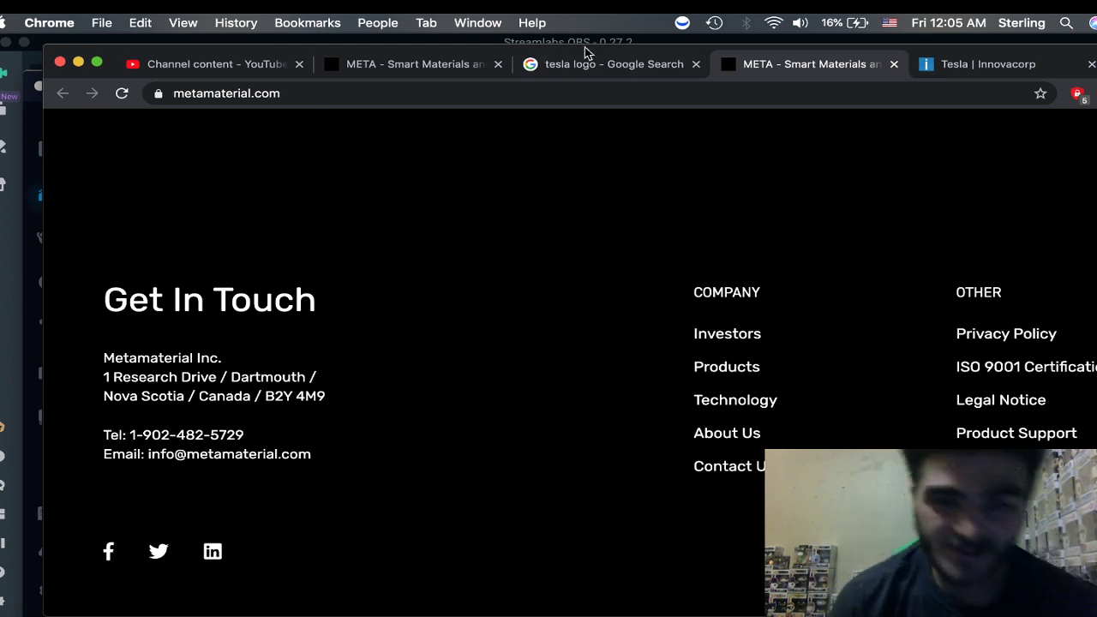
{"action": "mouse_move", "coordinate": [596, 67]}
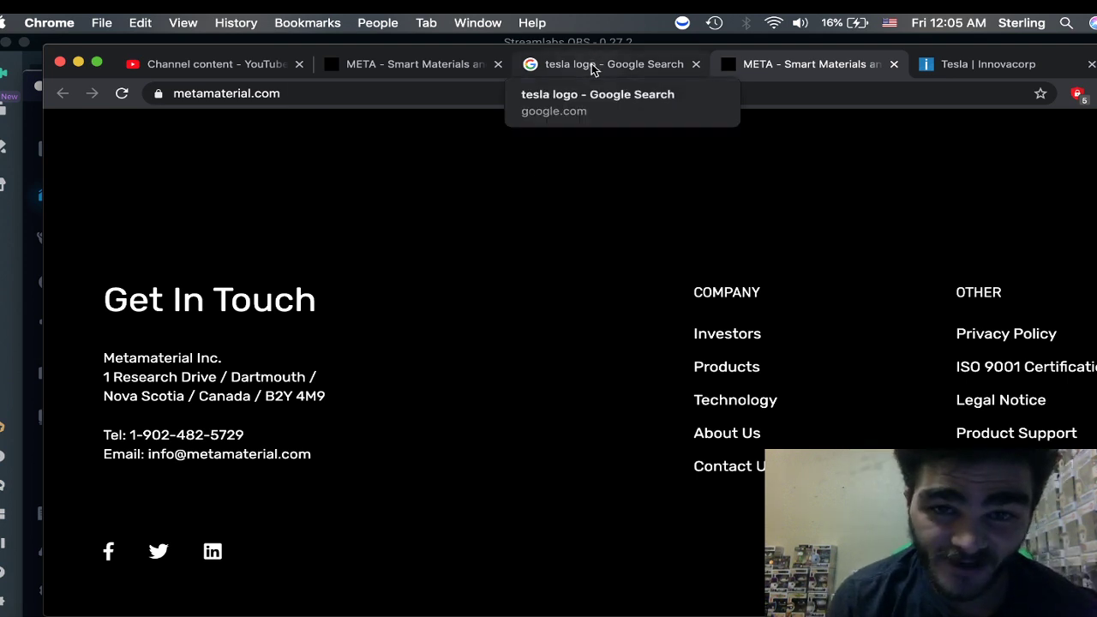
{"action": "left_click", "coordinate": [609, 64]}
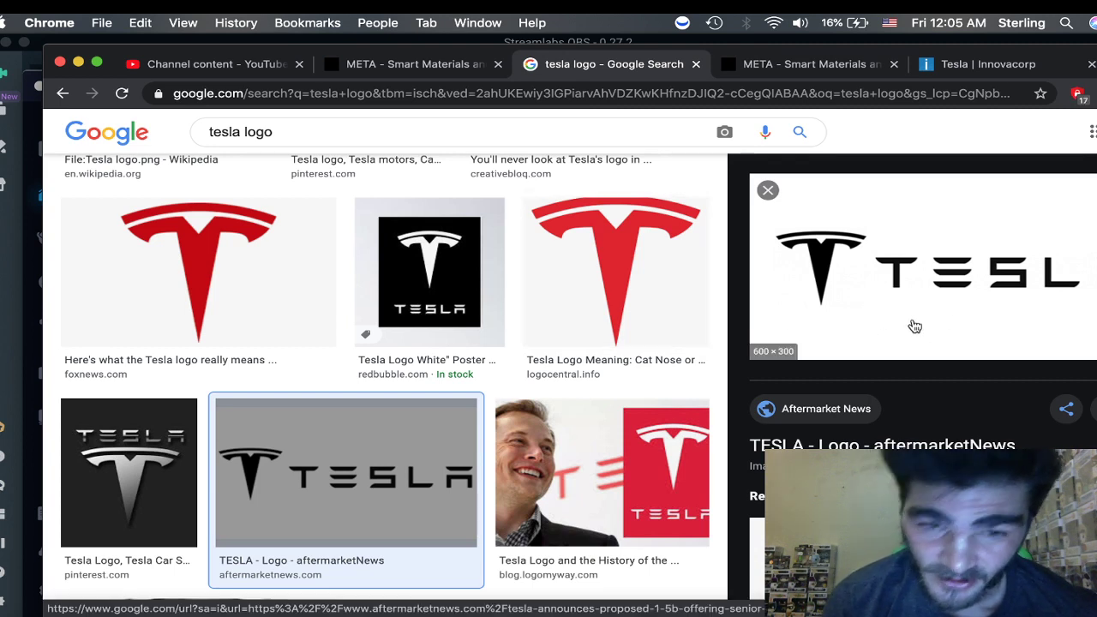
{"action": "mouse_move", "coordinate": [1025, 309]}
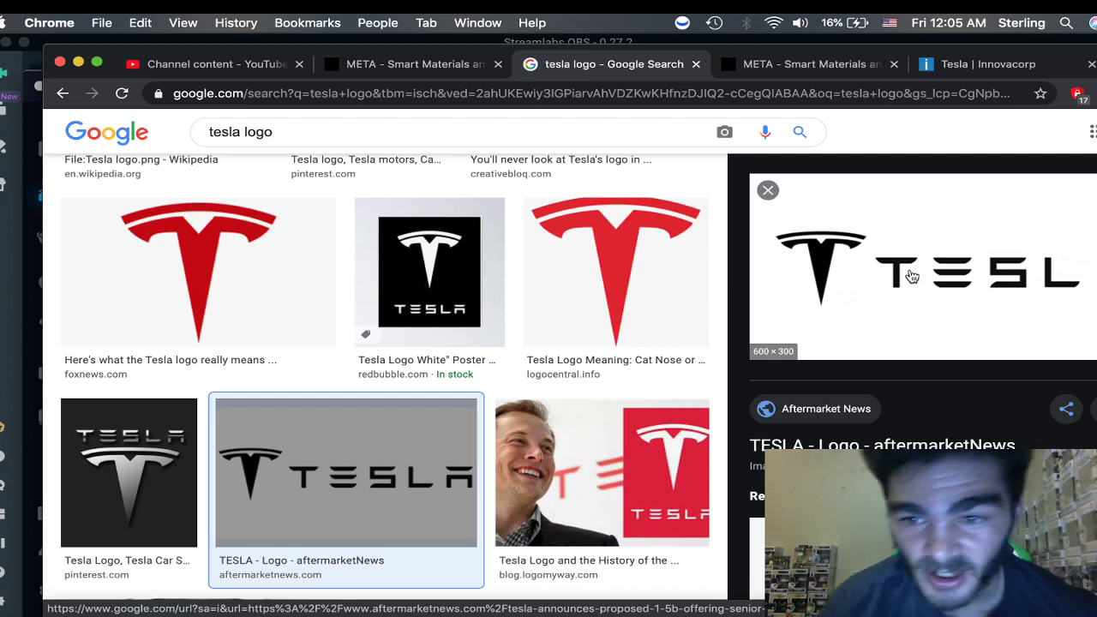
{"action": "mouse_move", "coordinate": [886, 277]}
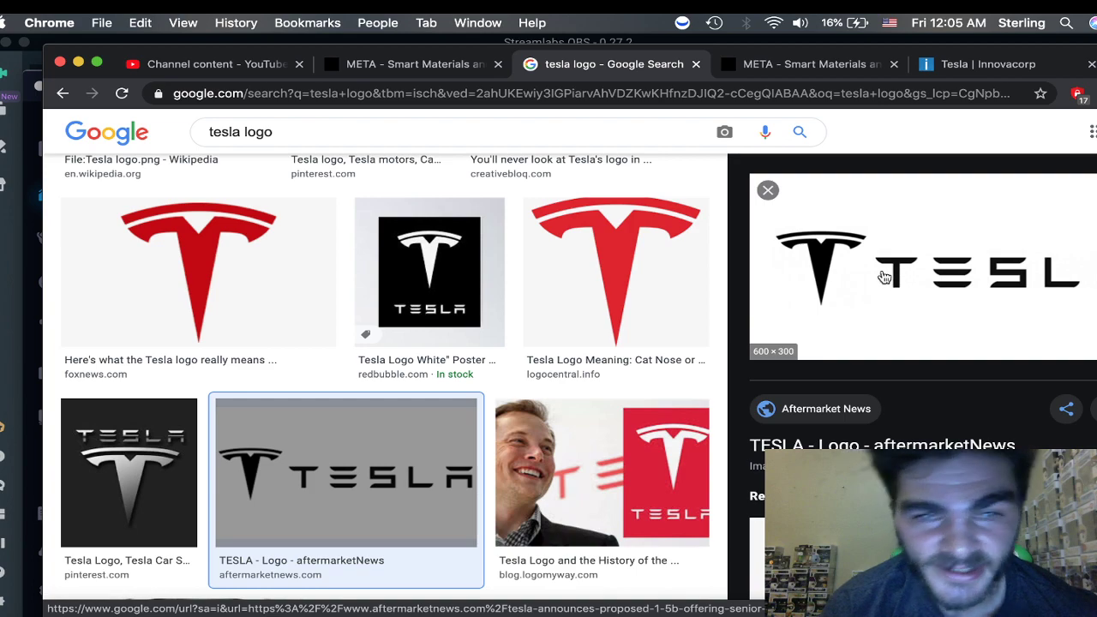
{"action": "left_click", "coordinate": [407, 63]}
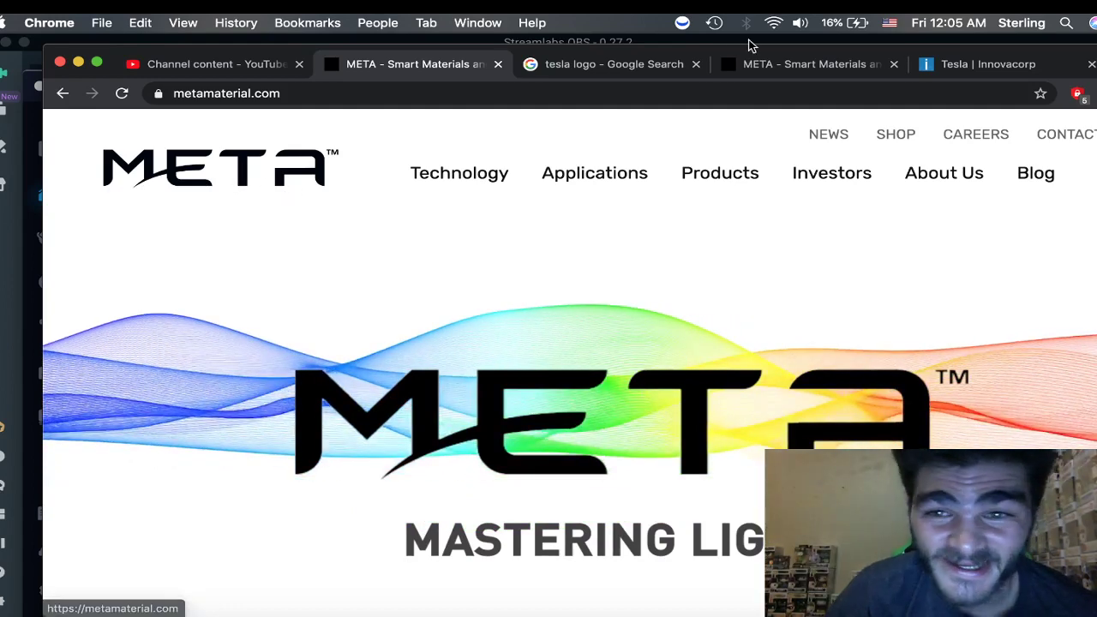
Compare the black TESLA wordmark image results against the META homepage, ending on META
{"action": "left_click", "coordinate": [614, 64]}
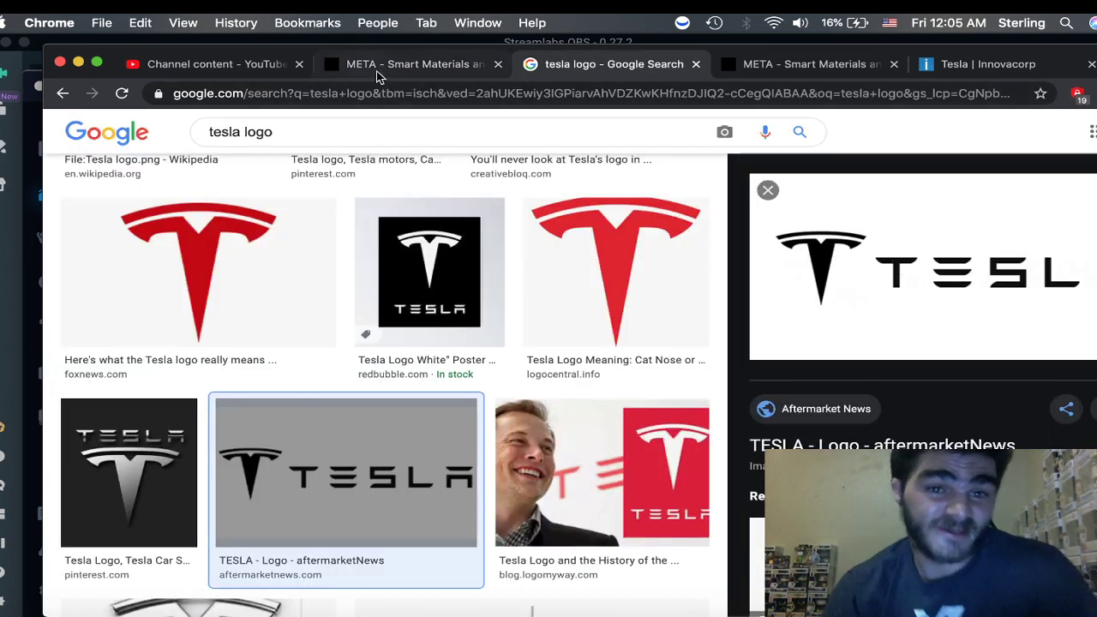
{"action": "mouse_move", "coordinate": [402, 63]}
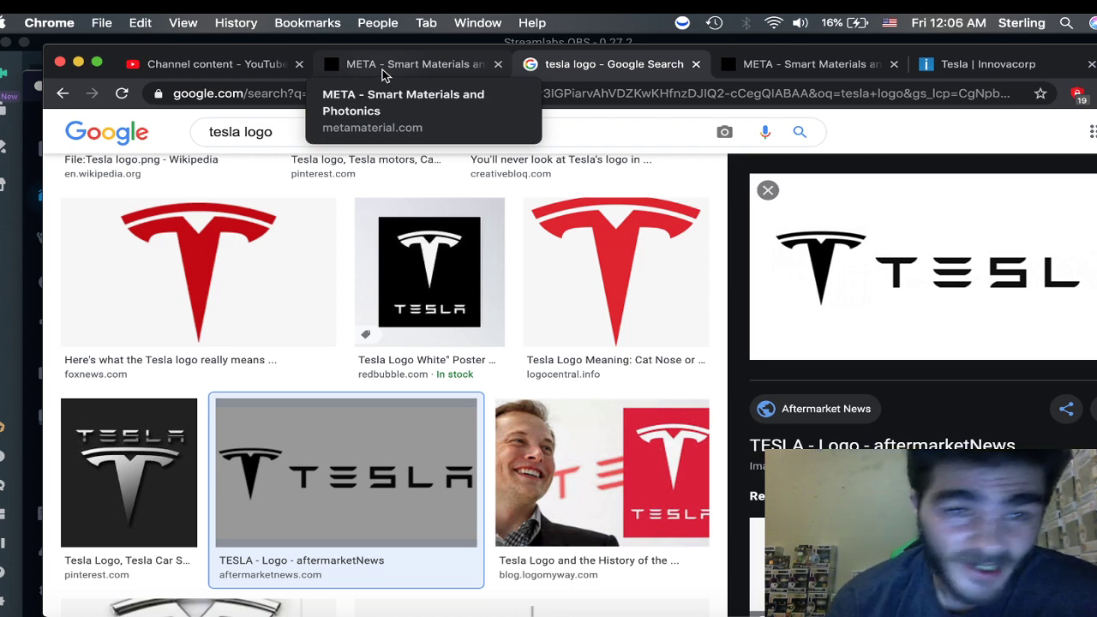
{"action": "left_click", "coordinate": [403, 63]}
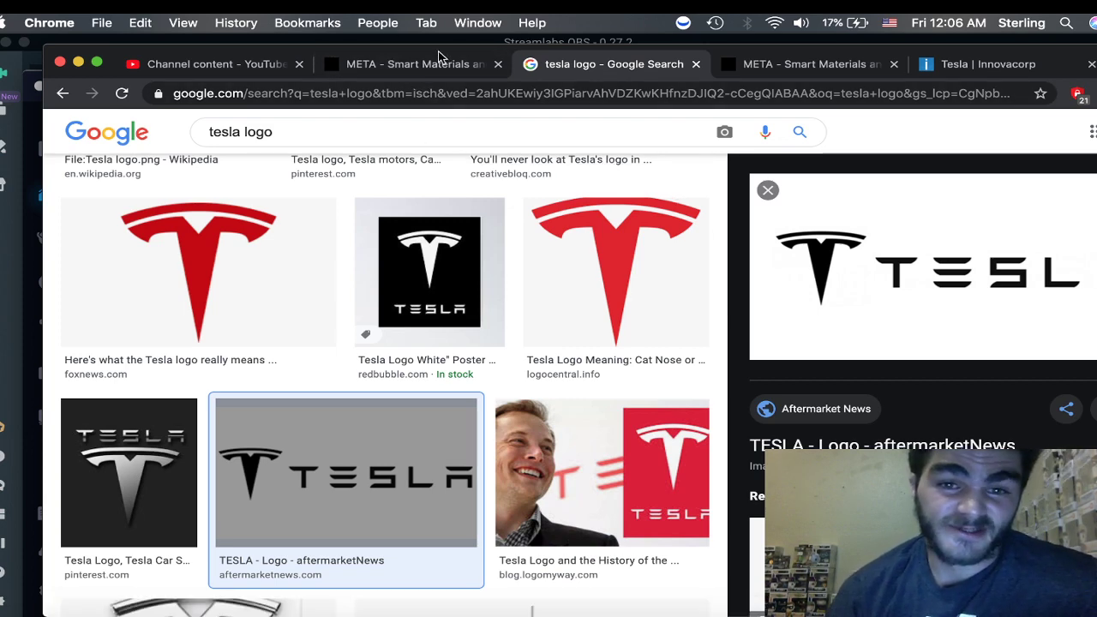
{"action": "left_click", "coordinate": [411, 64]}
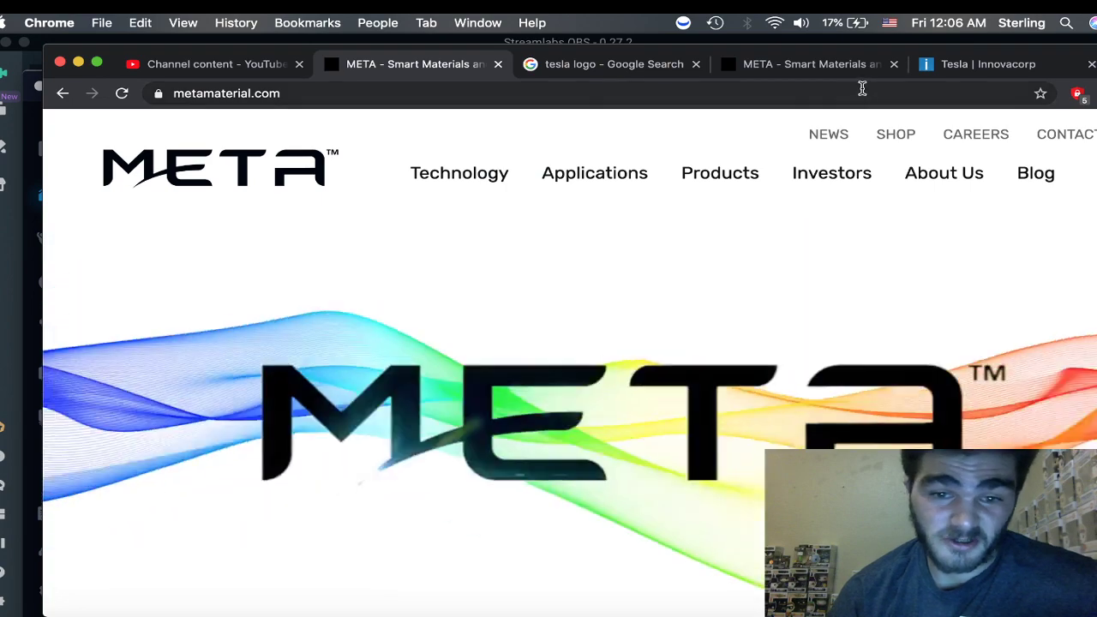
{"action": "mouse_move", "coordinate": [831, 172]}
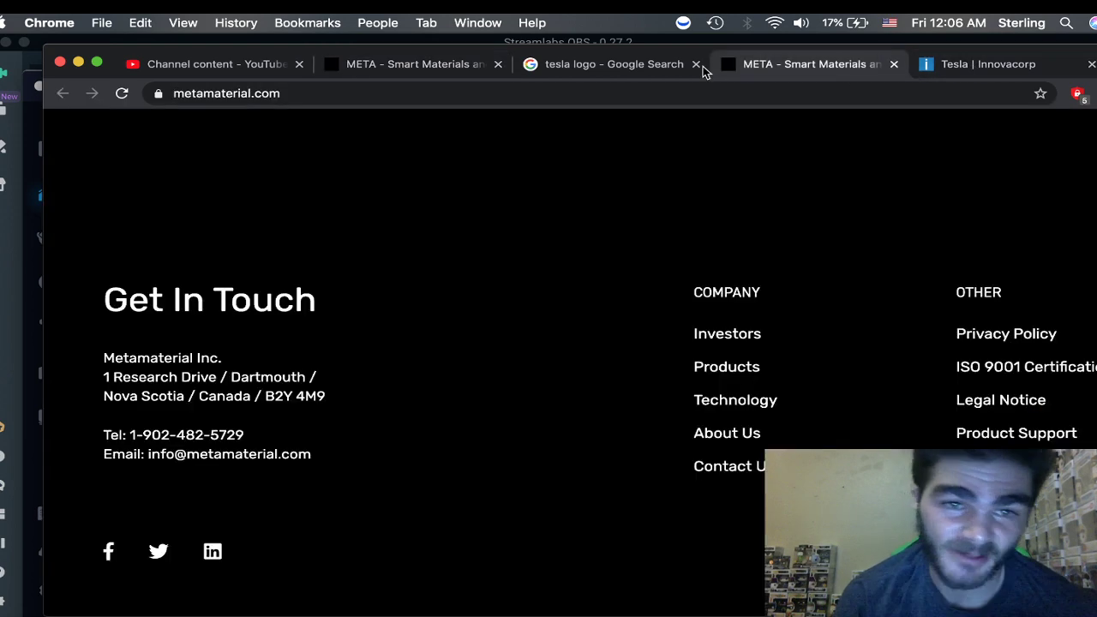
{"action": "left_click", "coordinate": [612, 63]}
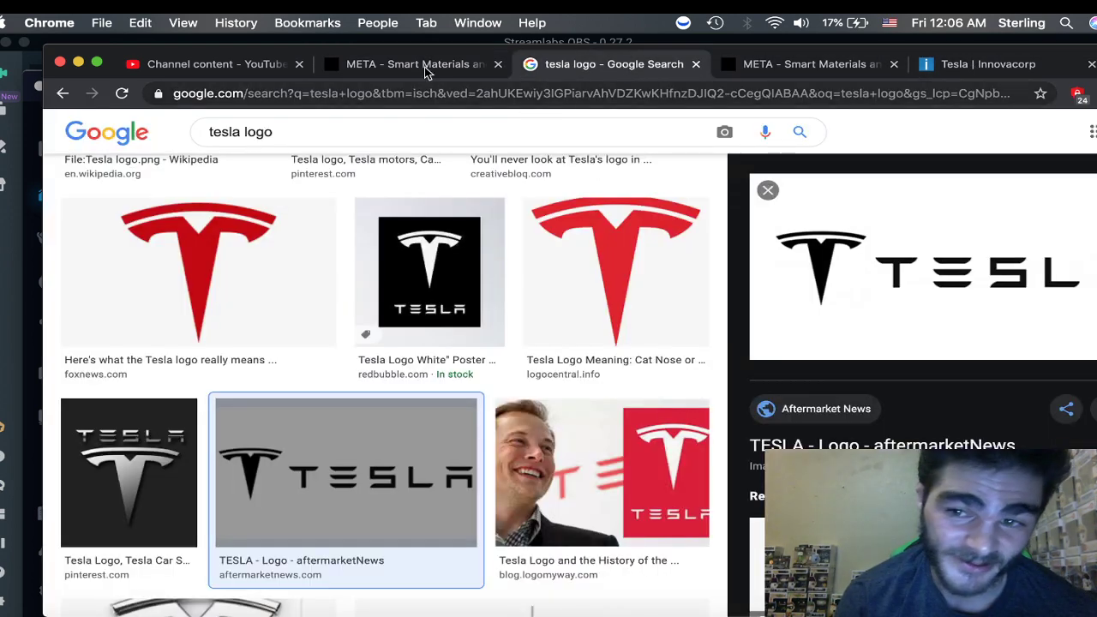
{"action": "left_click", "coordinate": [412, 64]}
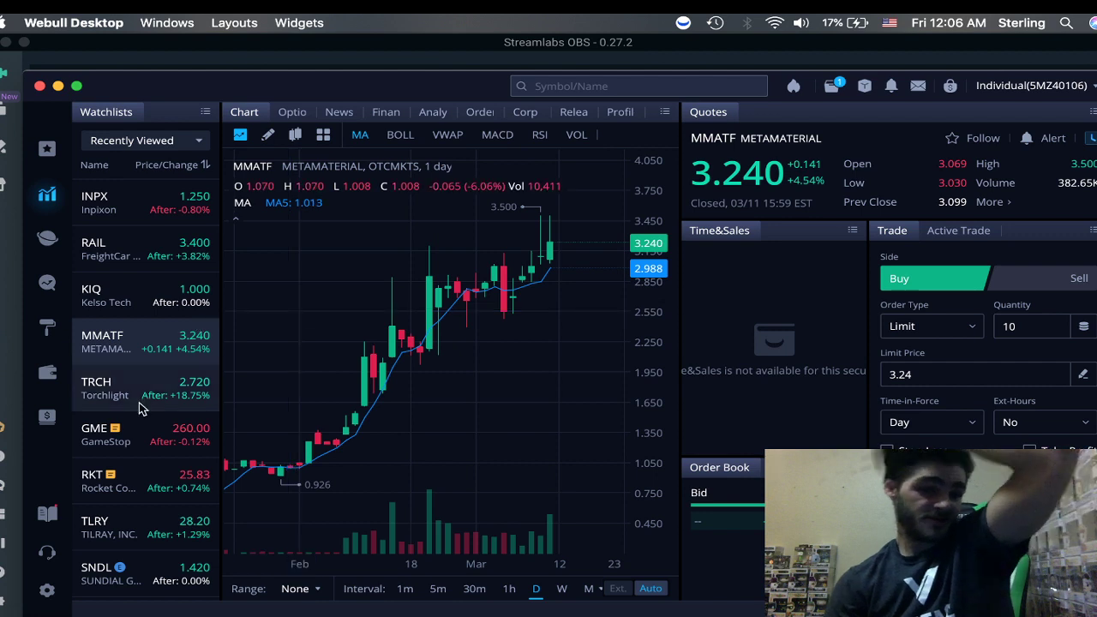
Toggle the watchlist between TRCH and MMATF, ending on Torchlight's daily chart at 2.720
{"action": "left_click", "coordinate": [103, 388]}
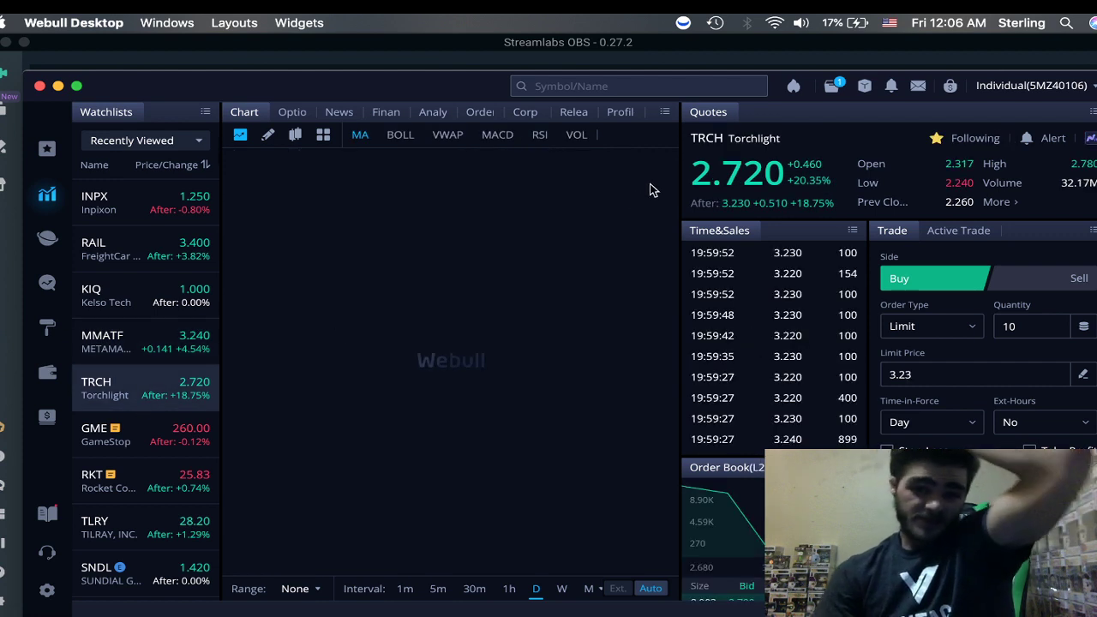
{"action": "mouse_move", "coordinate": [255, 366]}
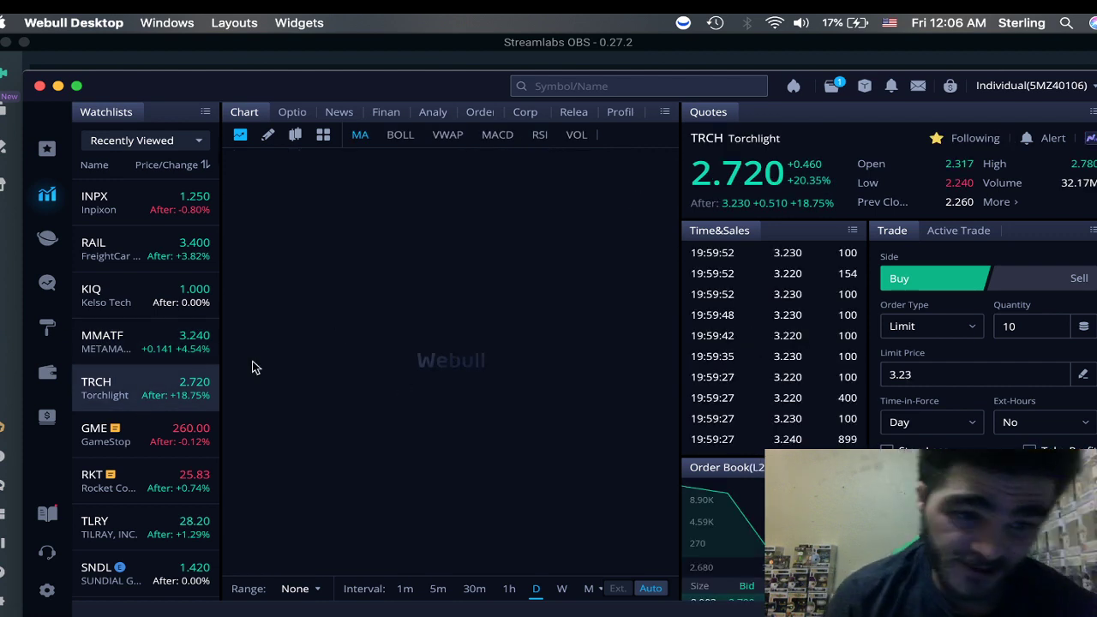
{"action": "left_click", "coordinate": [103, 341]}
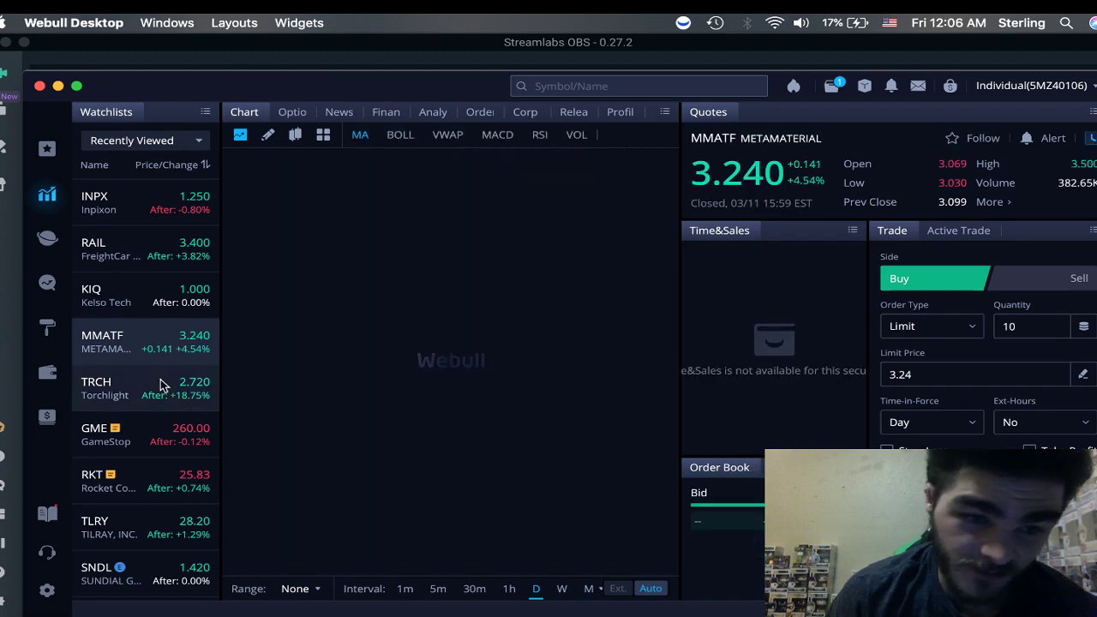
{"action": "left_click", "coordinate": [103, 388]}
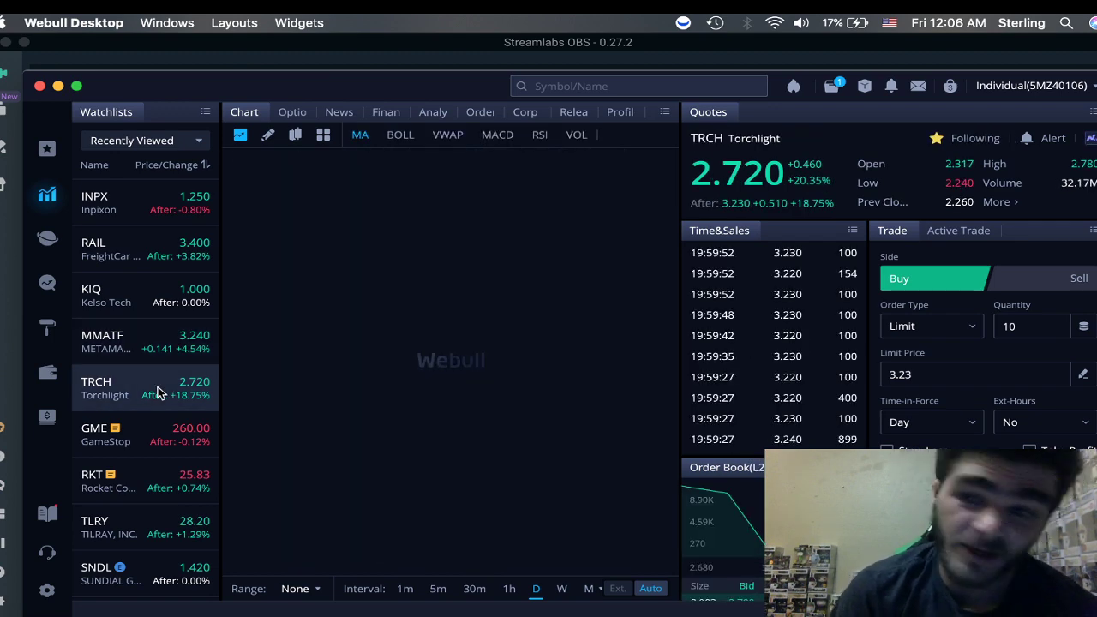
{"action": "left_click", "coordinate": [103, 389]}
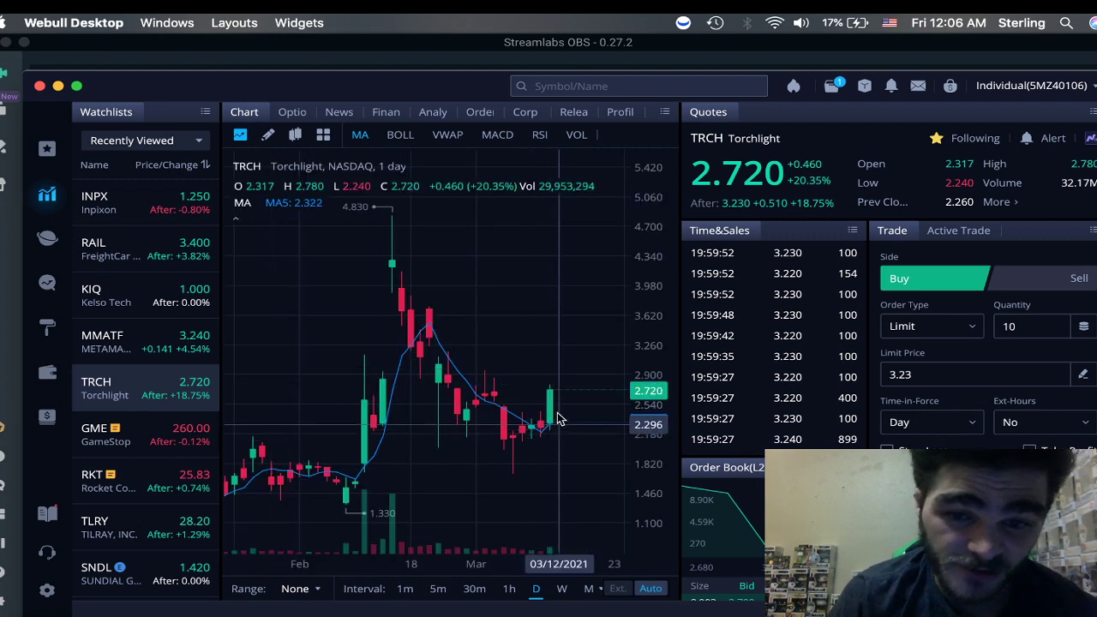